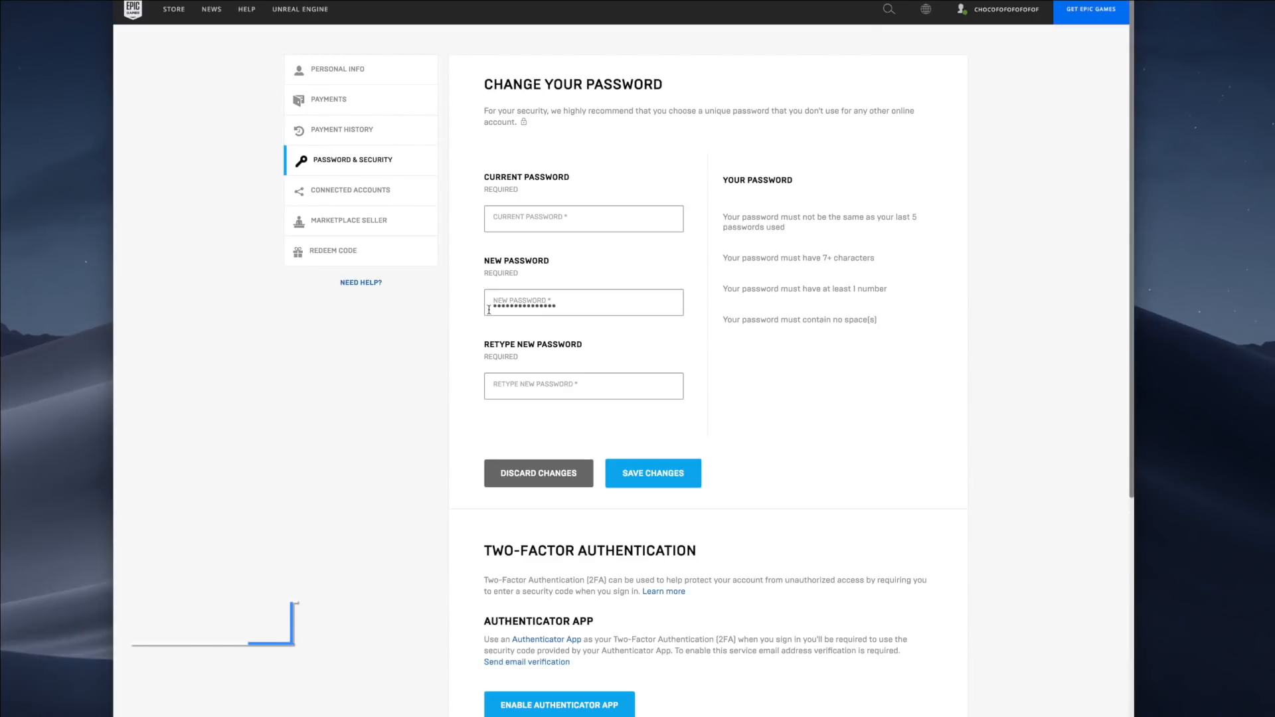
# Start enabling the authenticator app and confirm the email address is already verified
pyautogui.scroll(-3)
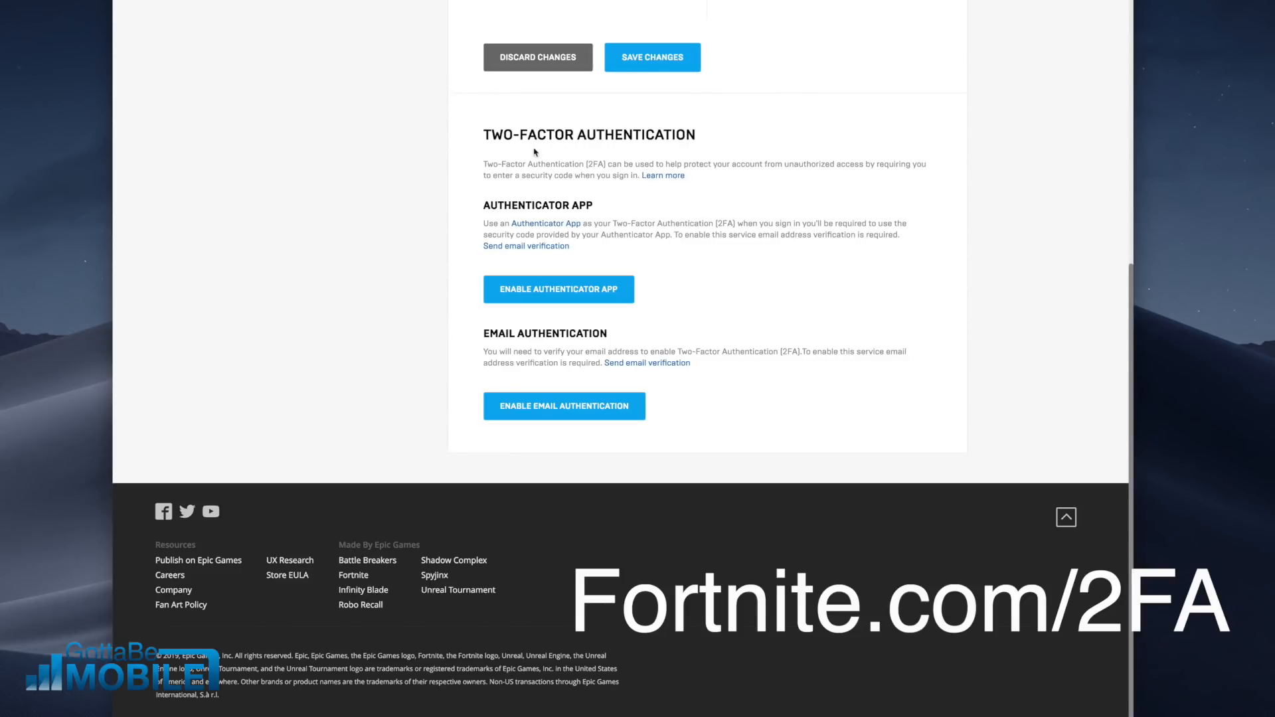
pyautogui.moveTo(638, 239)
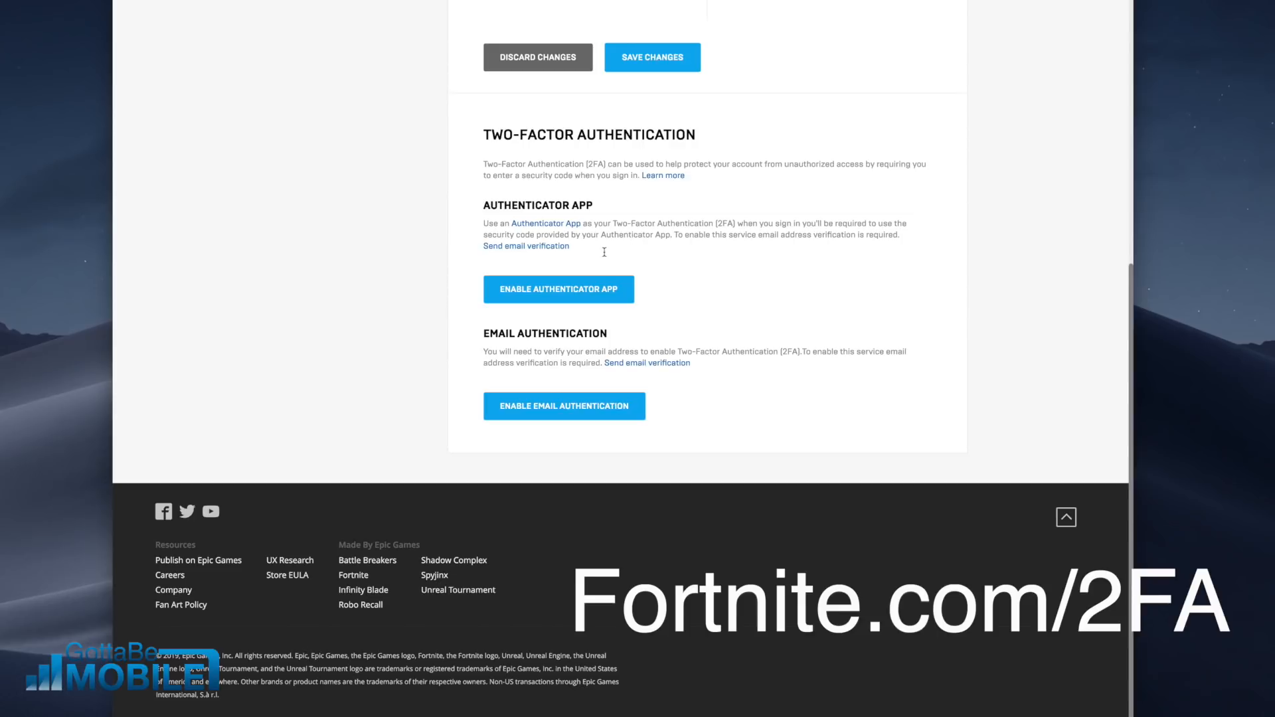
pyautogui.moveTo(604, 255)
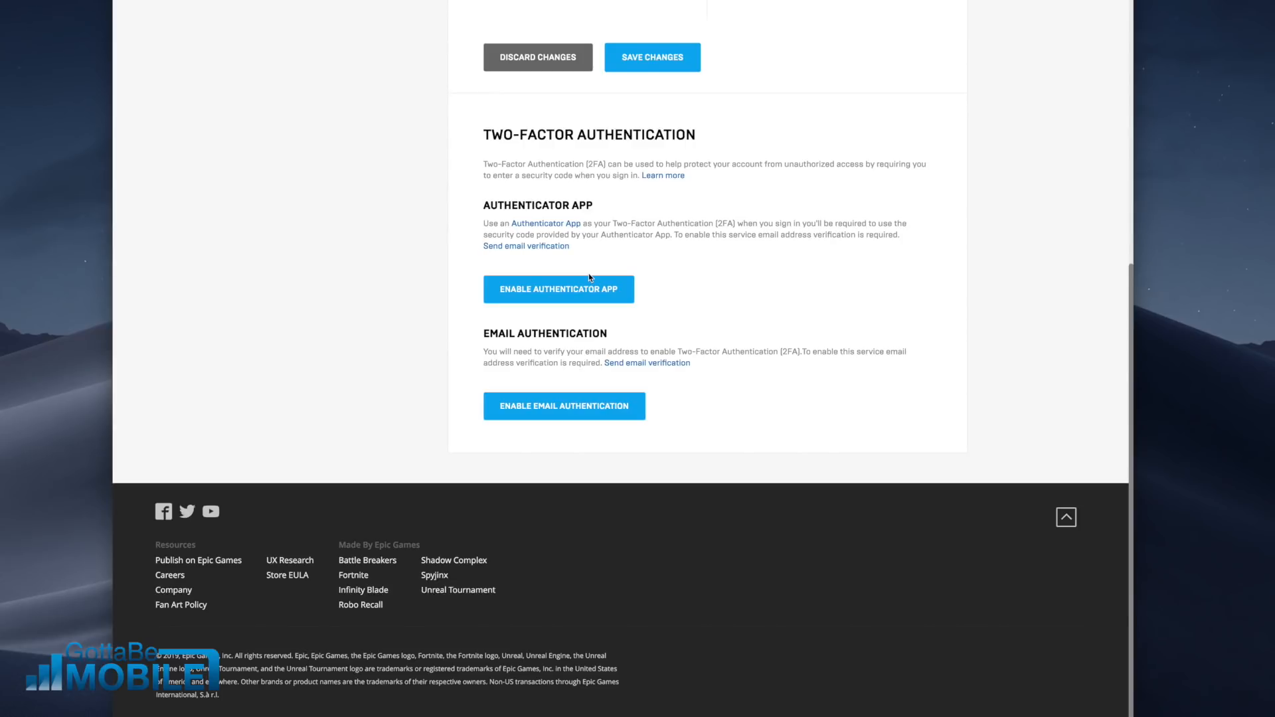
pyautogui.moveTo(559, 288)
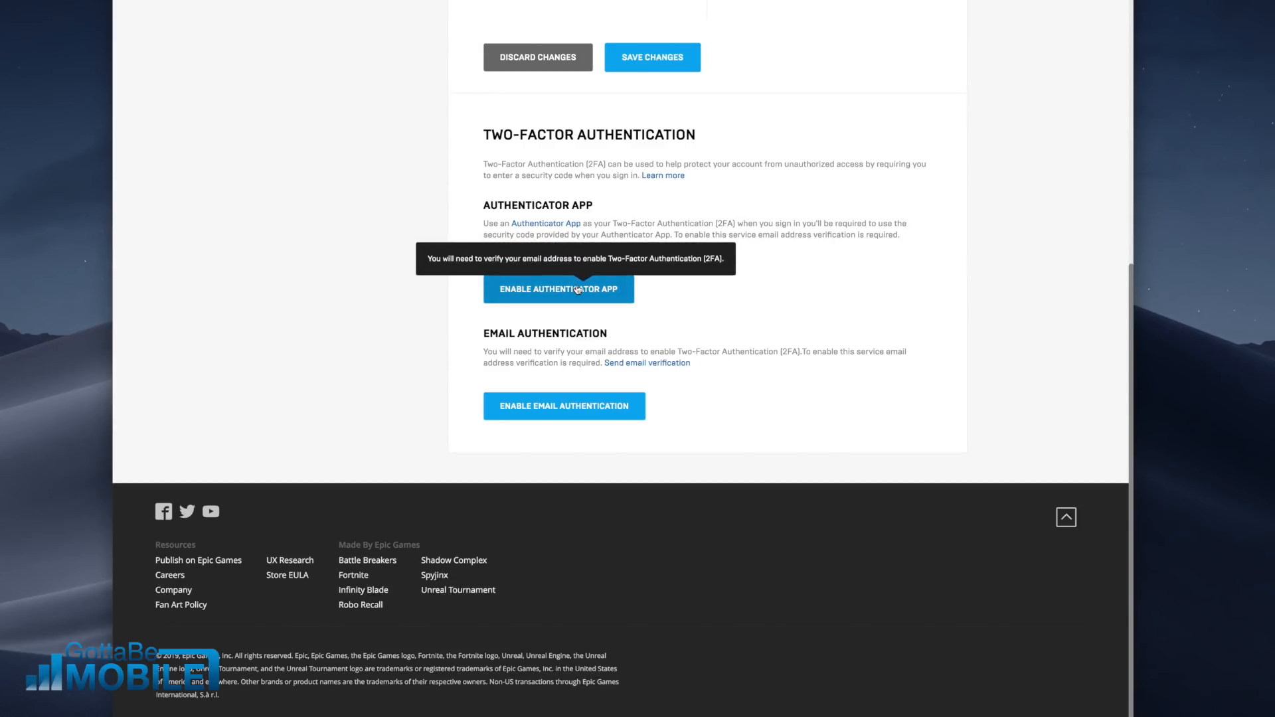
pyautogui.moveTo(559, 288)
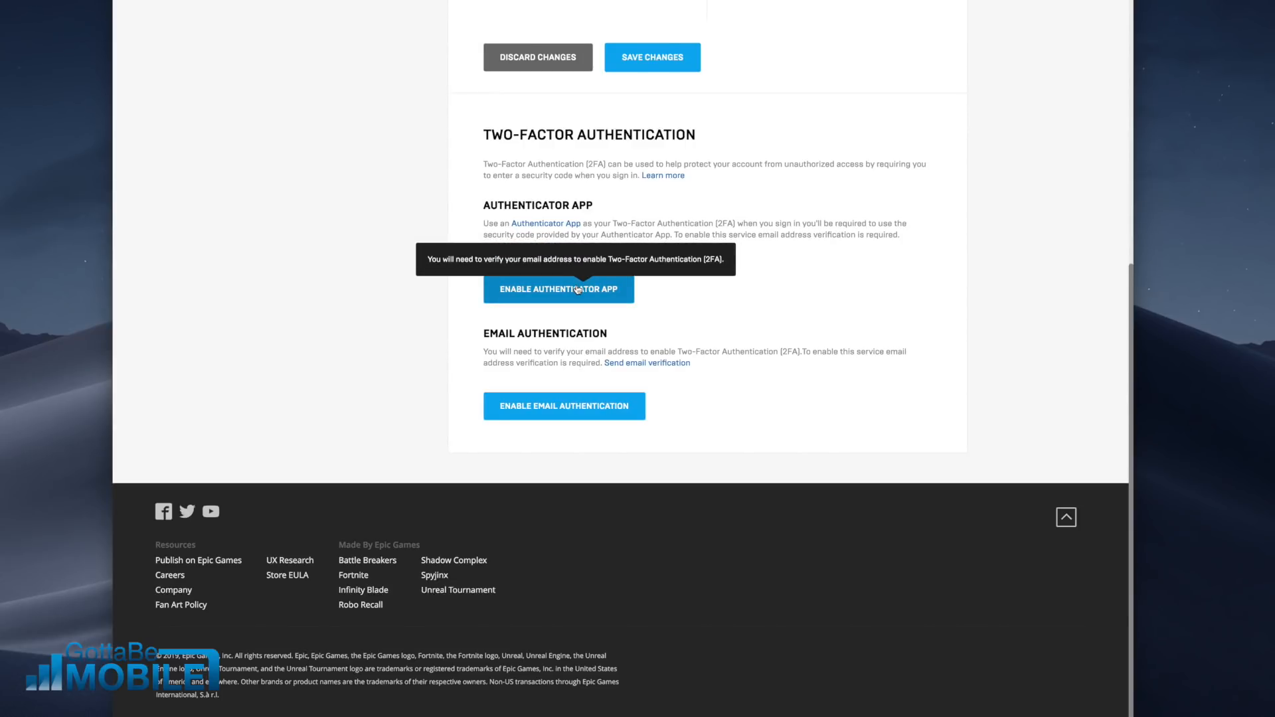
pyautogui.moveTo(536, 405)
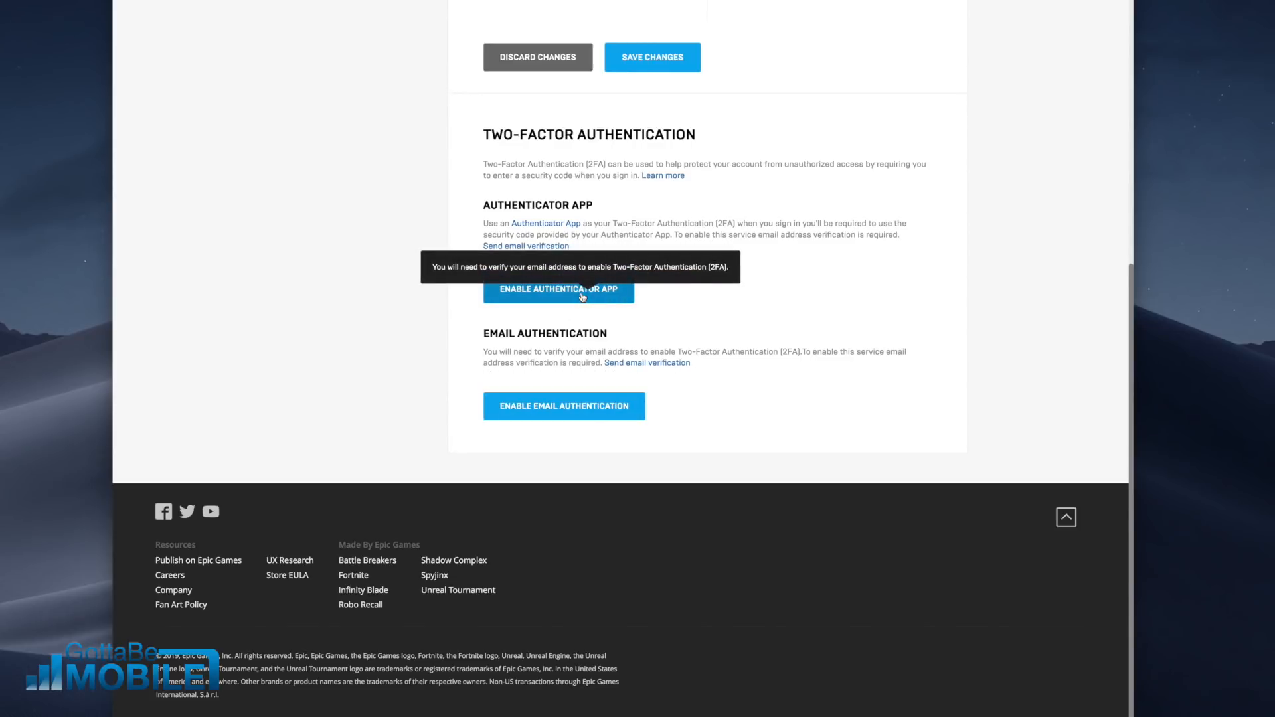
pyautogui.click(558, 288)
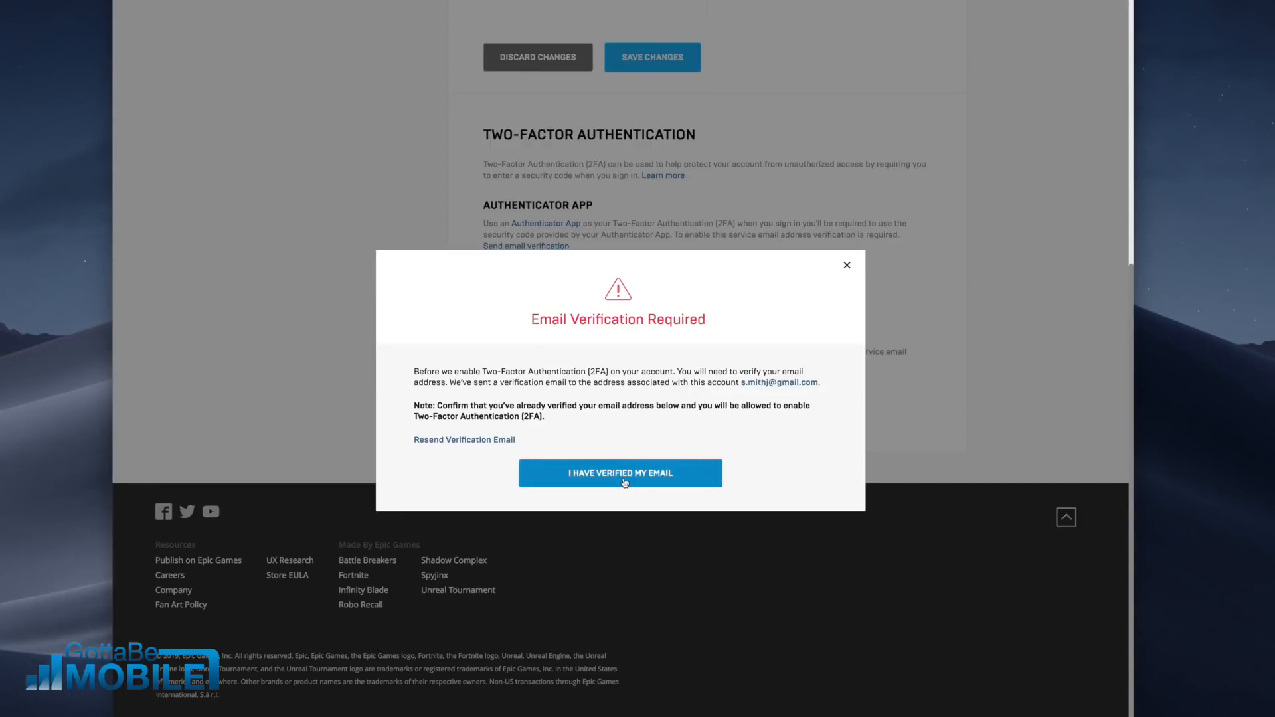
pyautogui.click(620, 473)
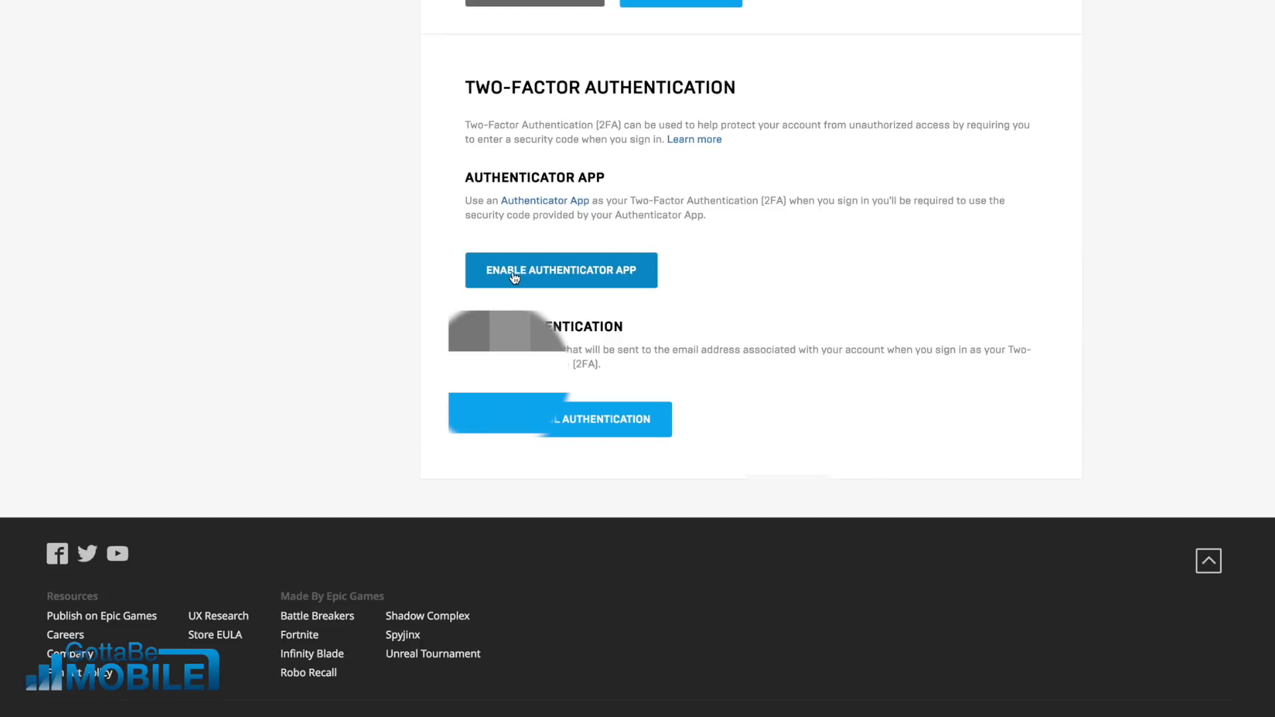
pyautogui.click(561, 270)
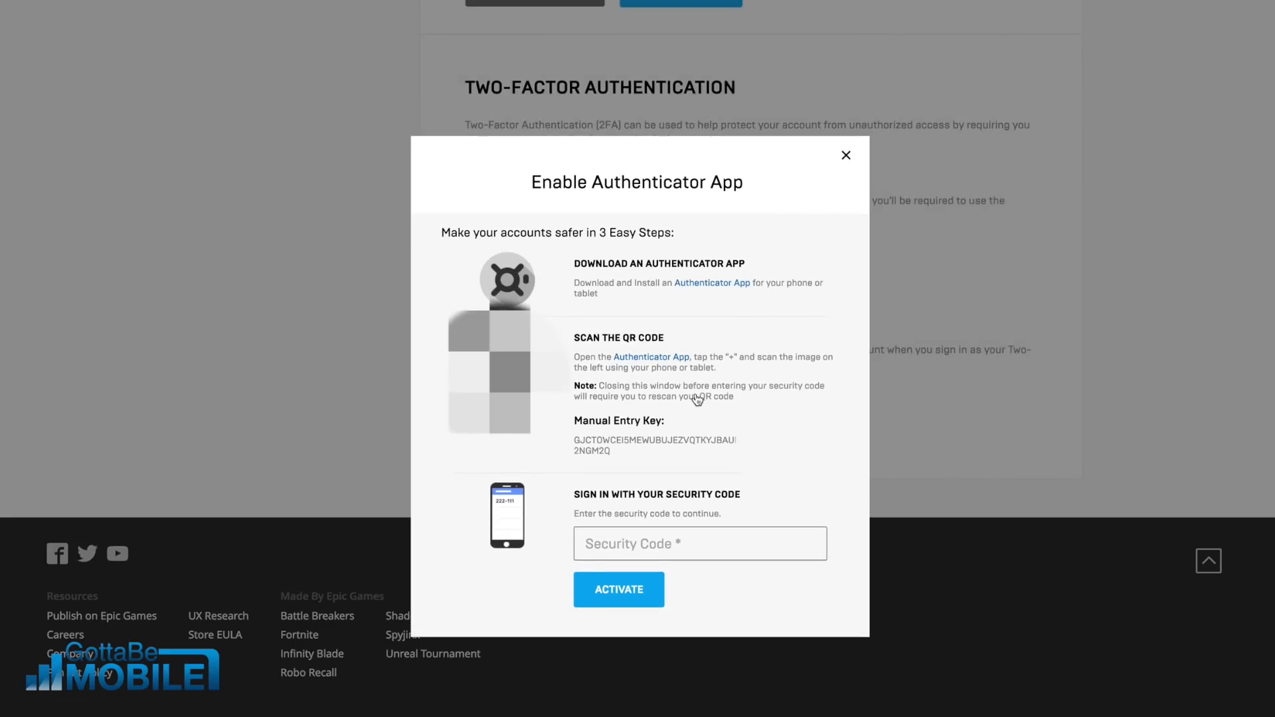
pyautogui.moveTo(576, 288)
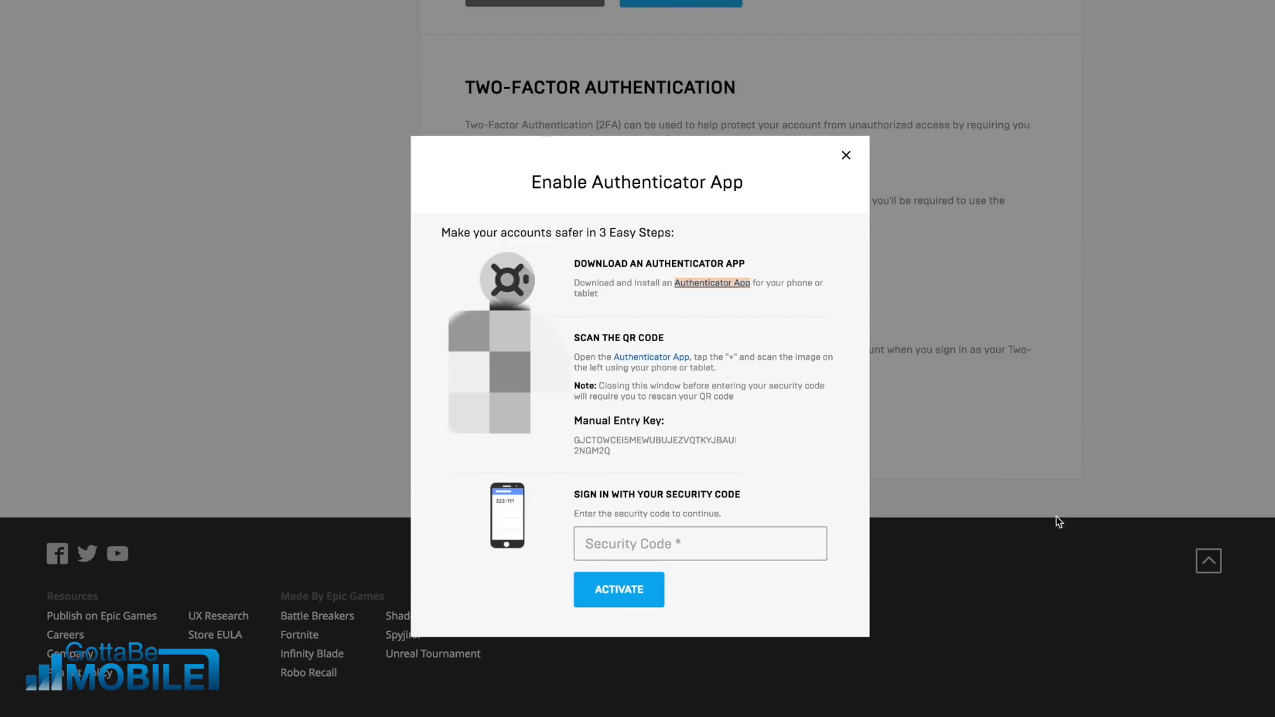
pyautogui.click(700, 544)
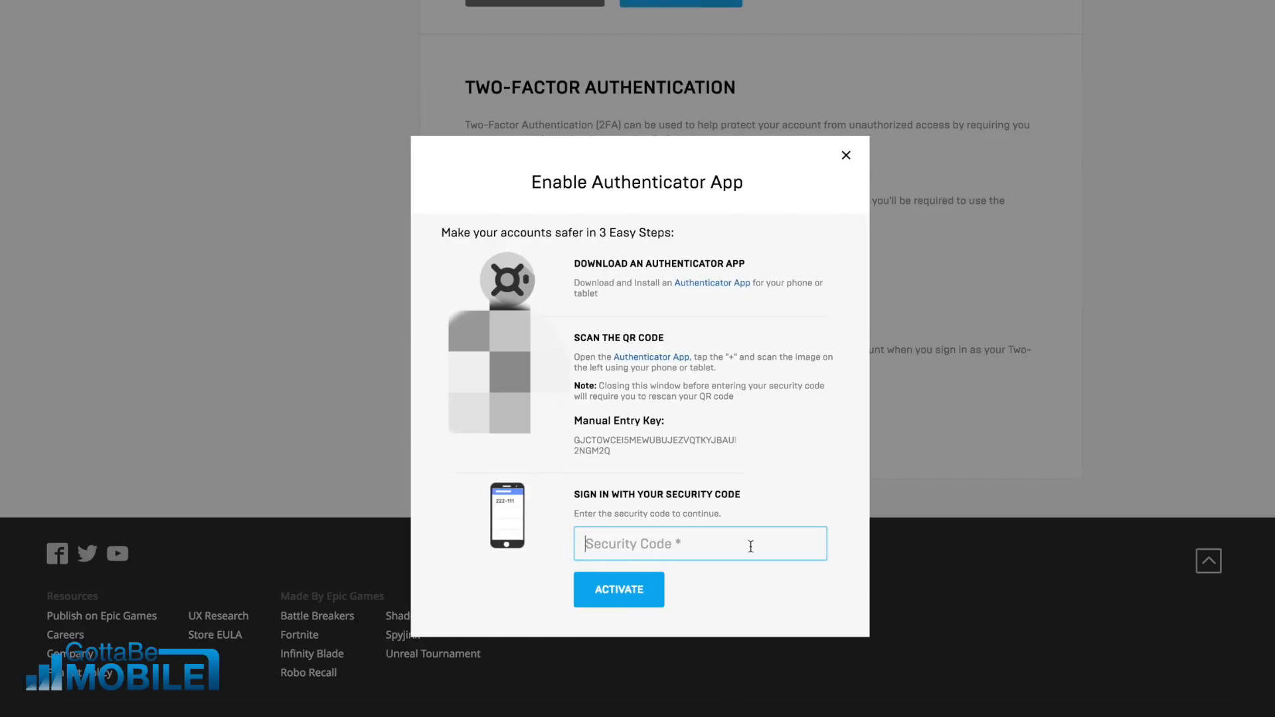
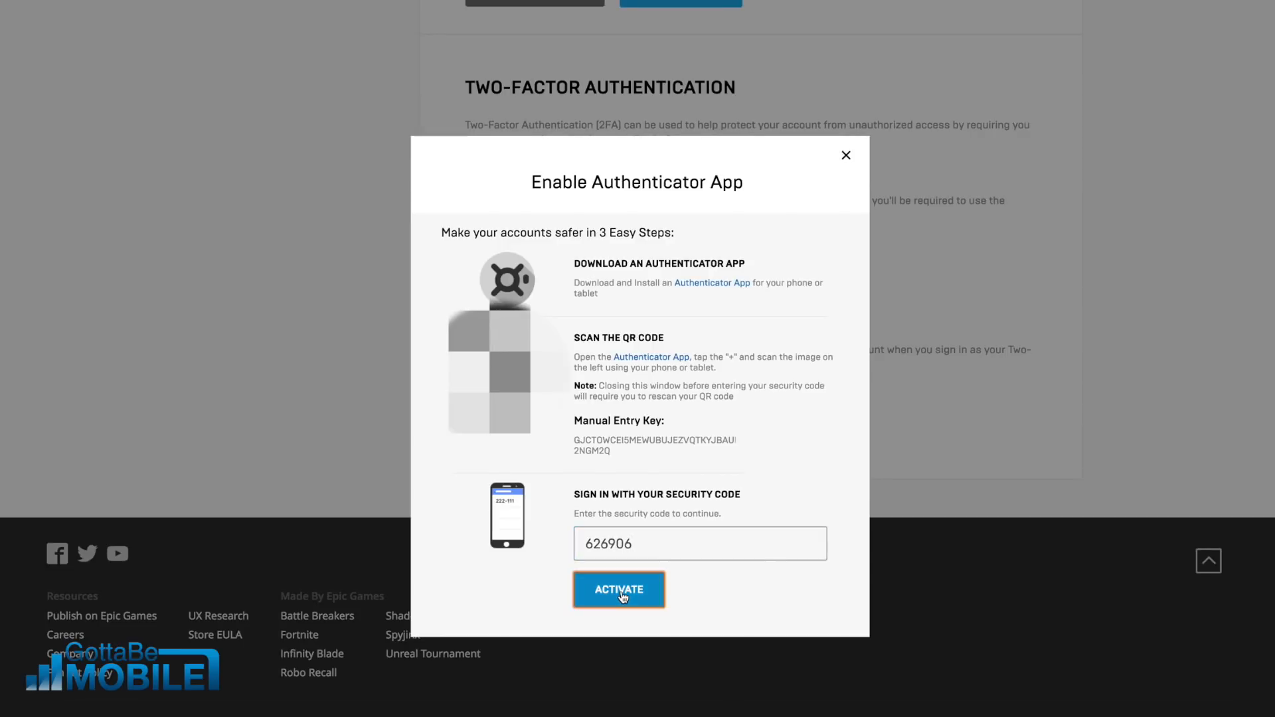
# Activate authenticator app two-factor authentication with the entered code
pyautogui.click(618, 589)
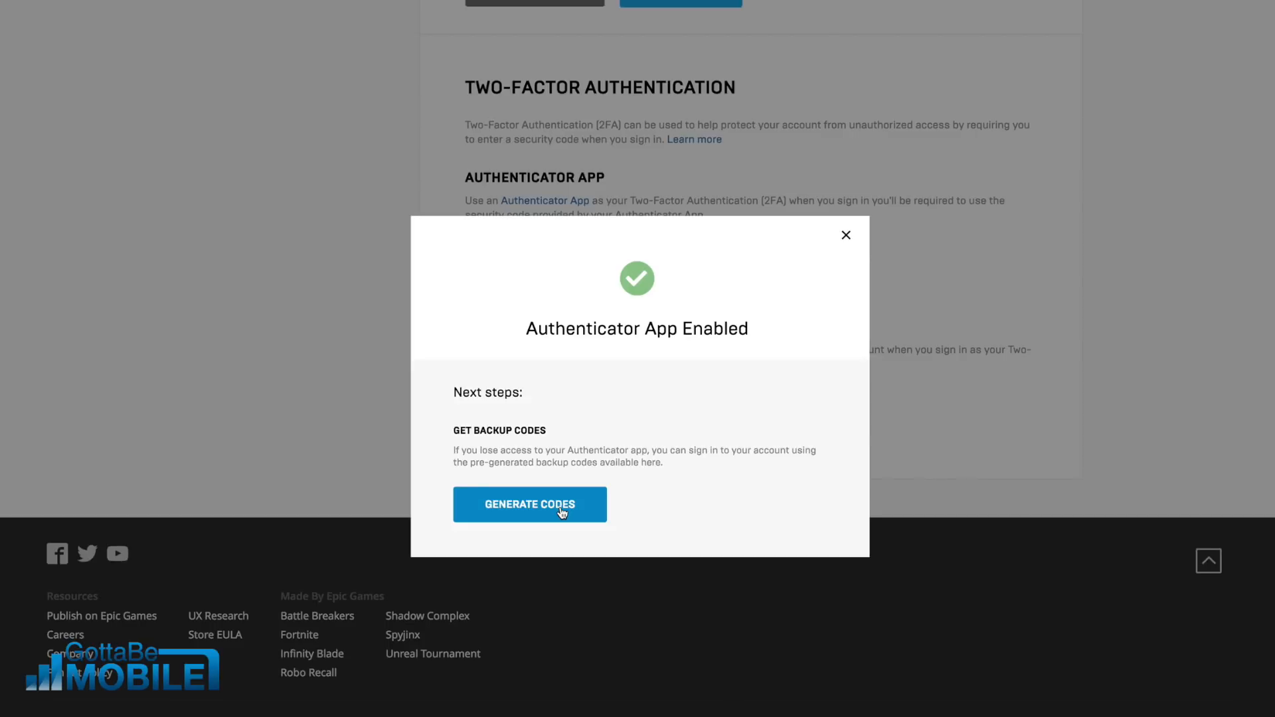
pyautogui.moveTo(541, 522)
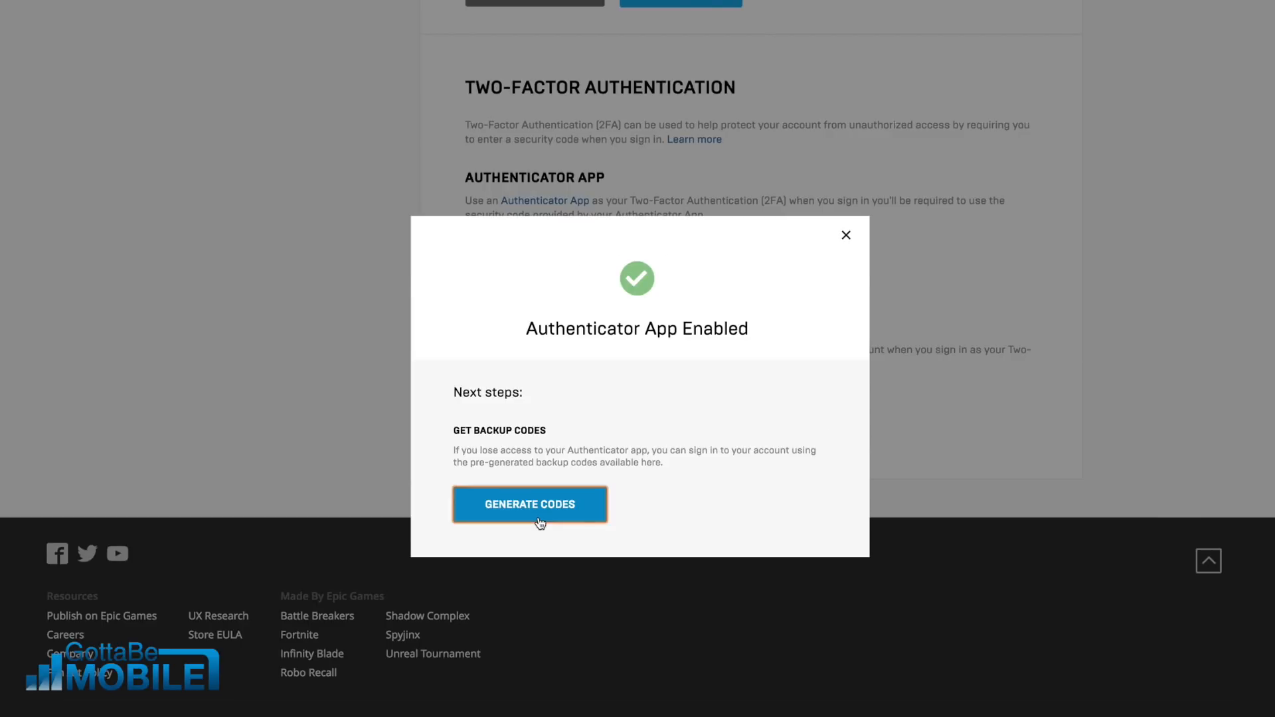
# Generate the single-use backup codes for the account
pyautogui.click(530, 505)
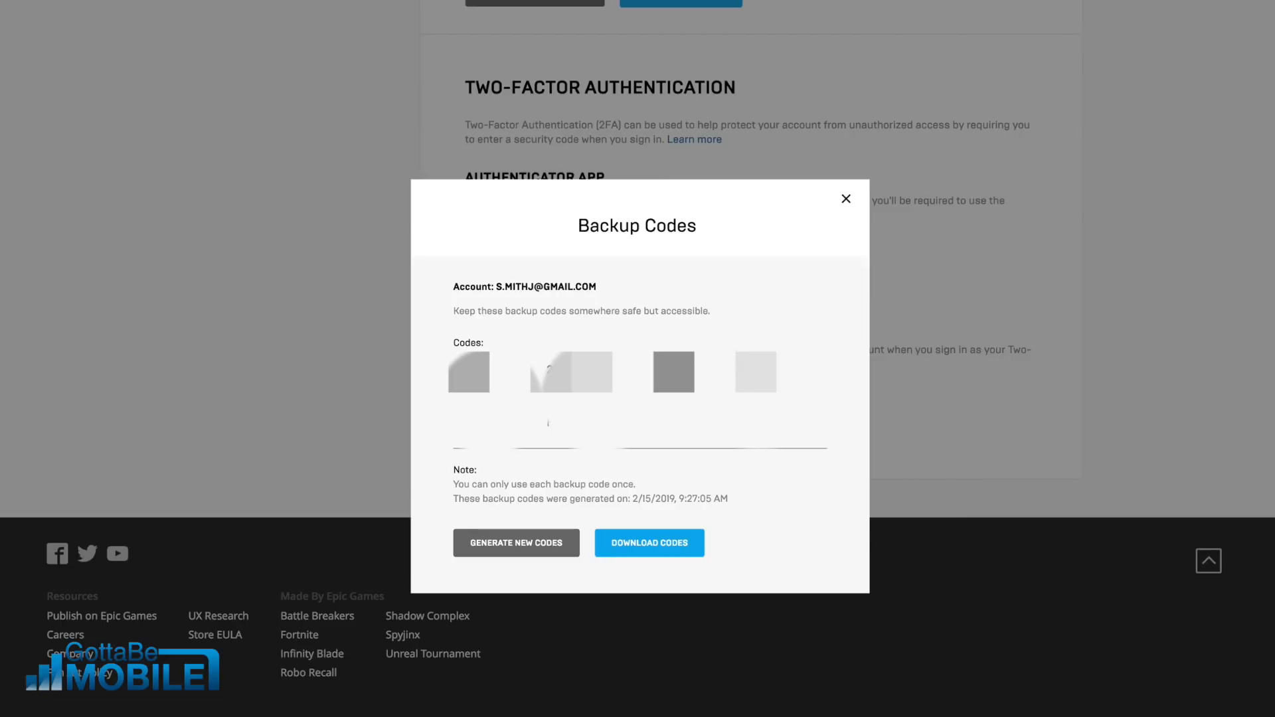
pyautogui.moveTo(627, 512)
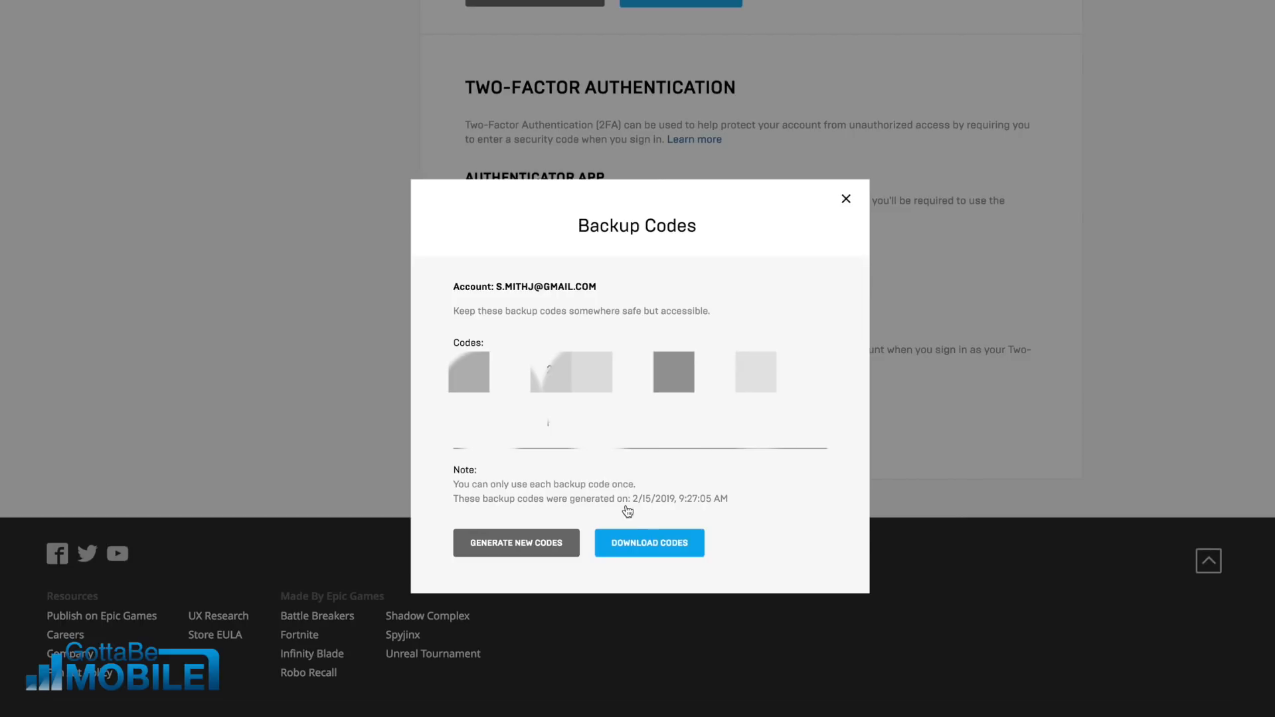
pyautogui.moveTo(640, 446)
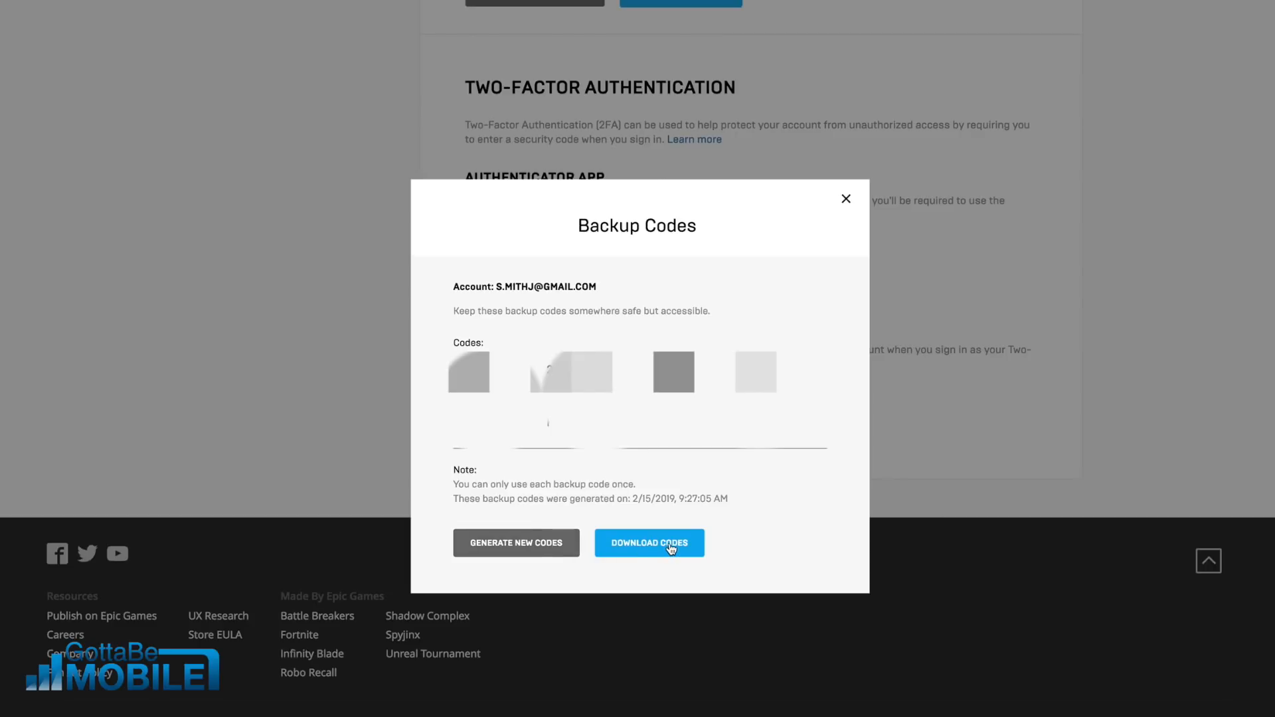
pyautogui.moveTo(515, 541)
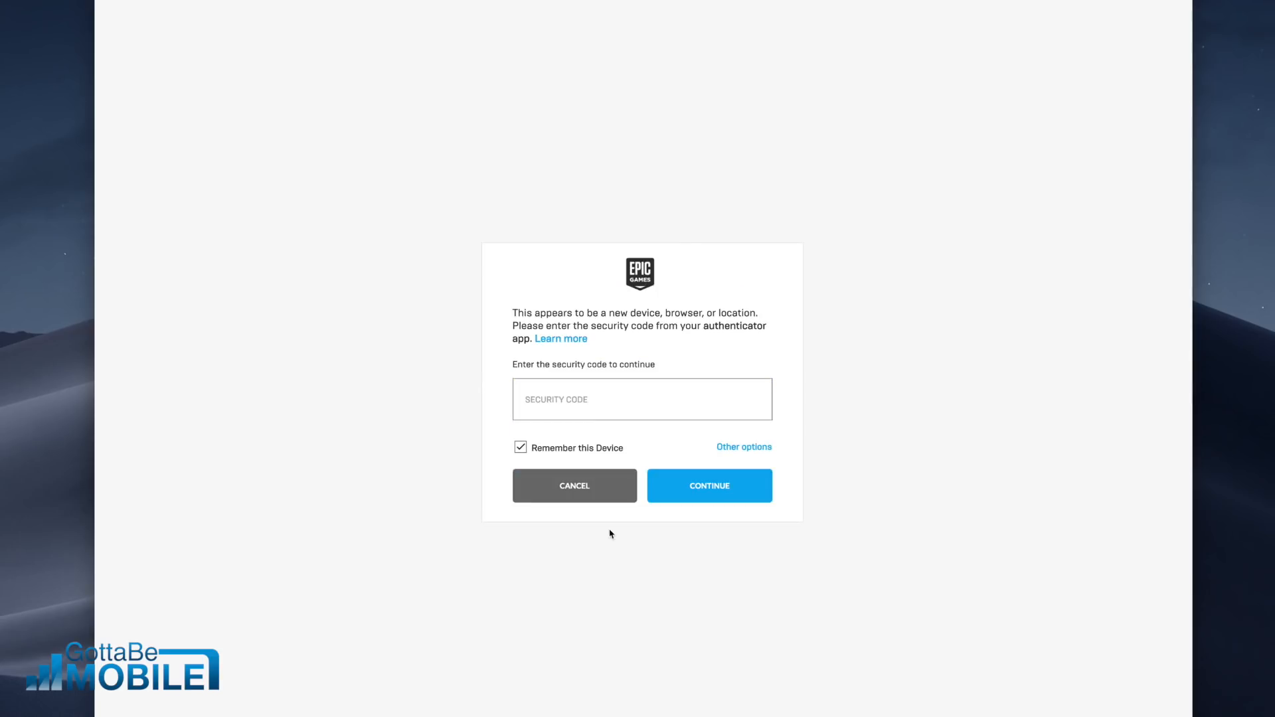
pyautogui.click(708, 486)
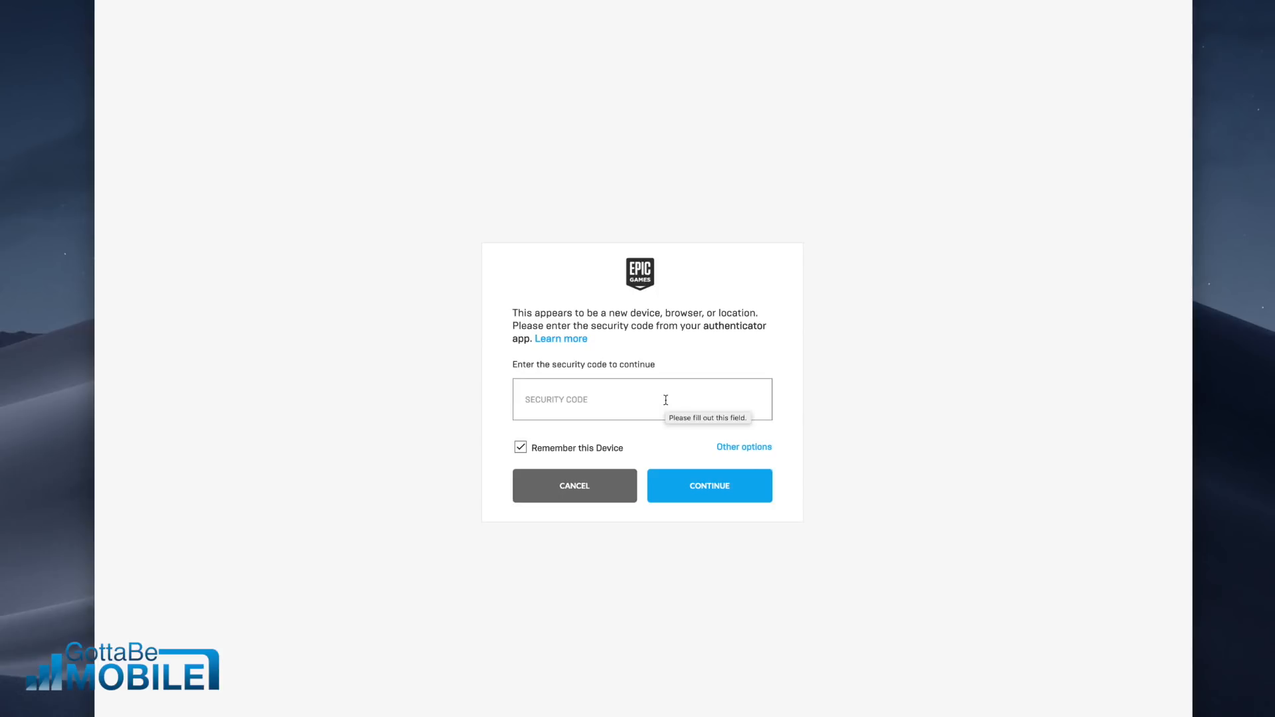
pyautogui.click(641, 399)
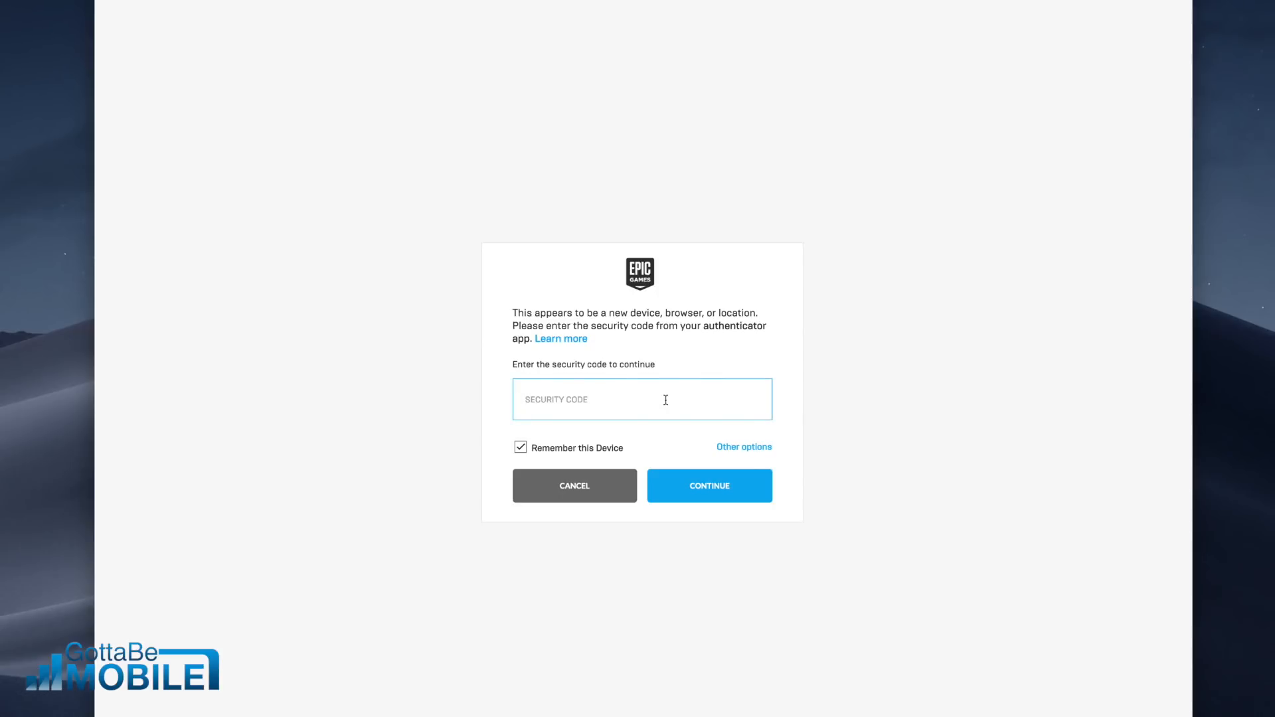
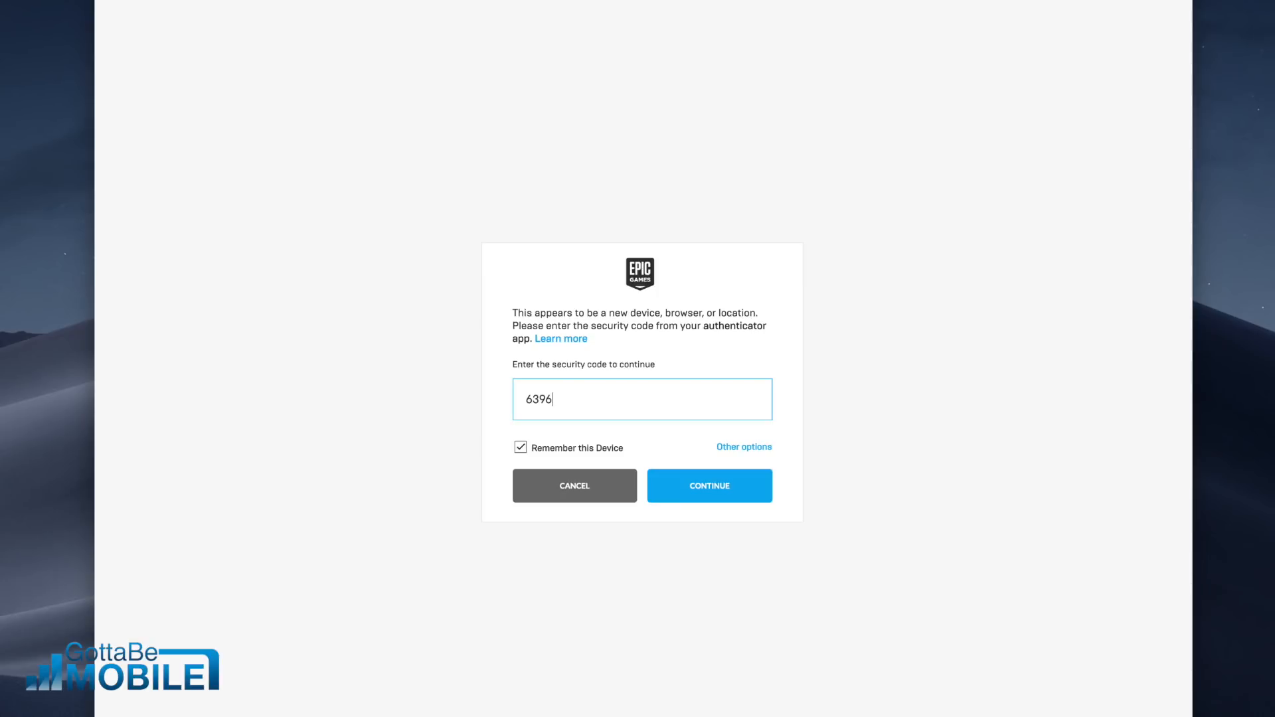
pyautogui.click(708, 486)
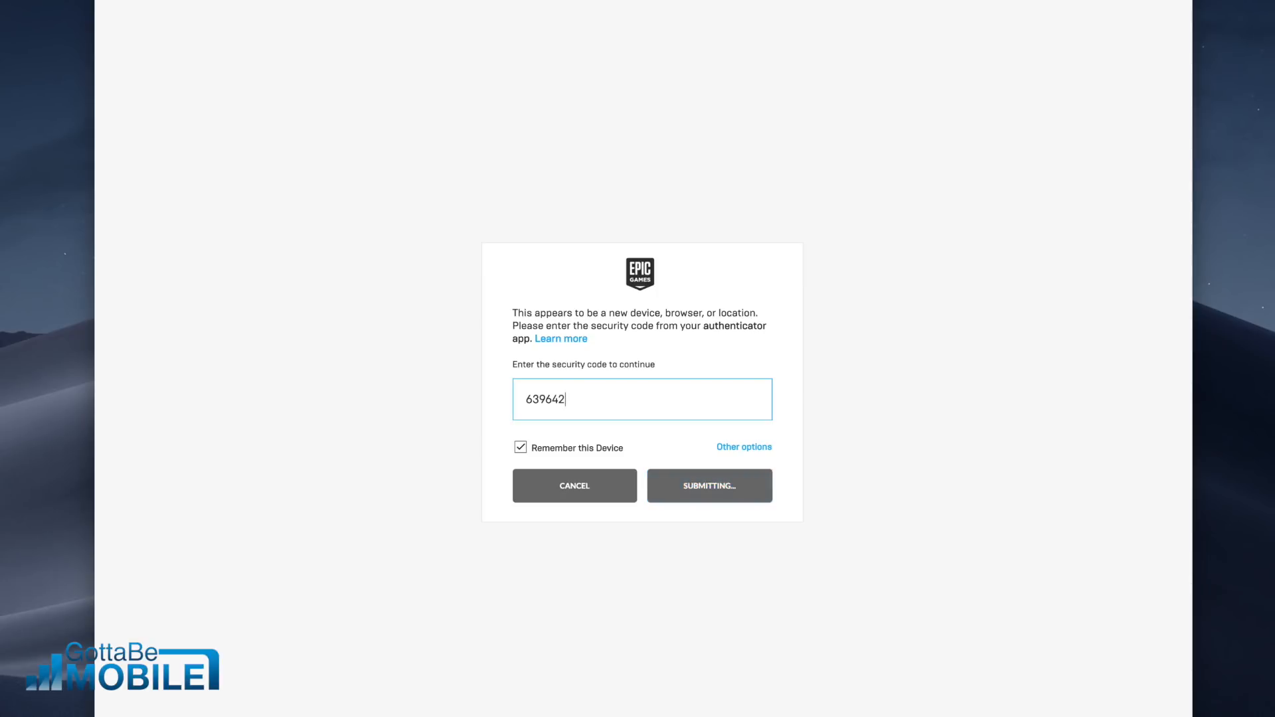